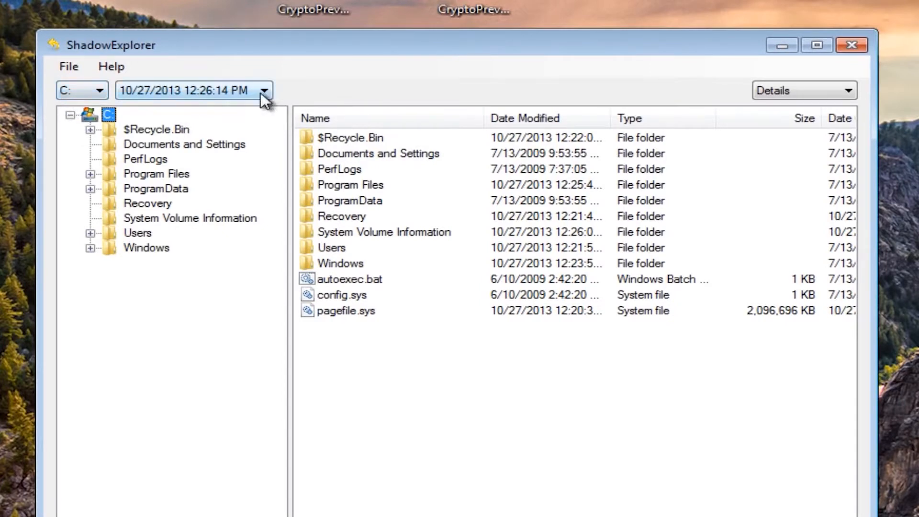
# - Show the C: drive snapshot from 10/27/2013 12:26:14 PM in ShadowExplorer
pyautogui.click(265, 90)
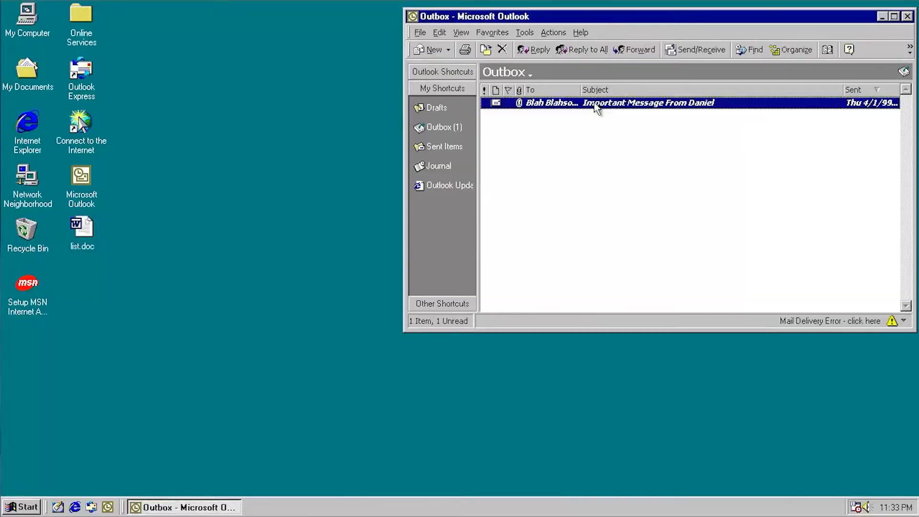
# - View the Outbox message 'Important Message From Daniel' with its attachment
pyautogui.doubleClick(647, 102)
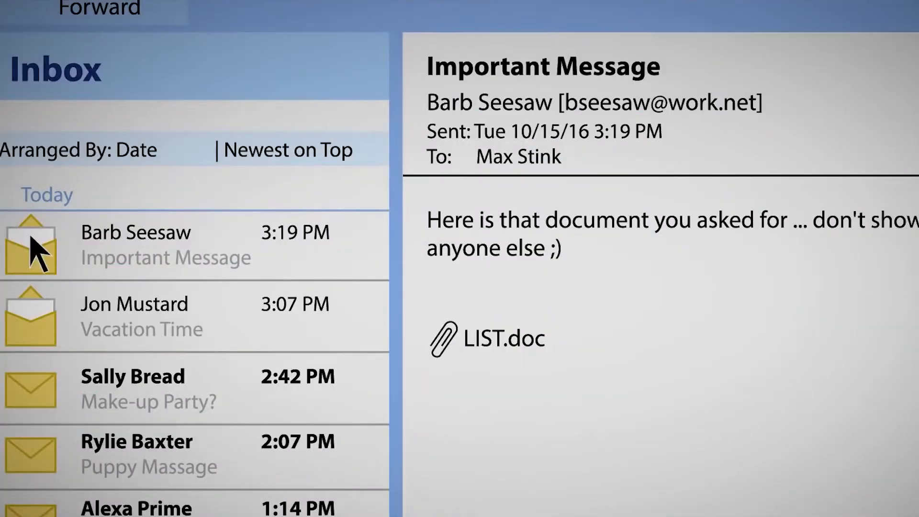
pyautogui.moveTo(505, 352)
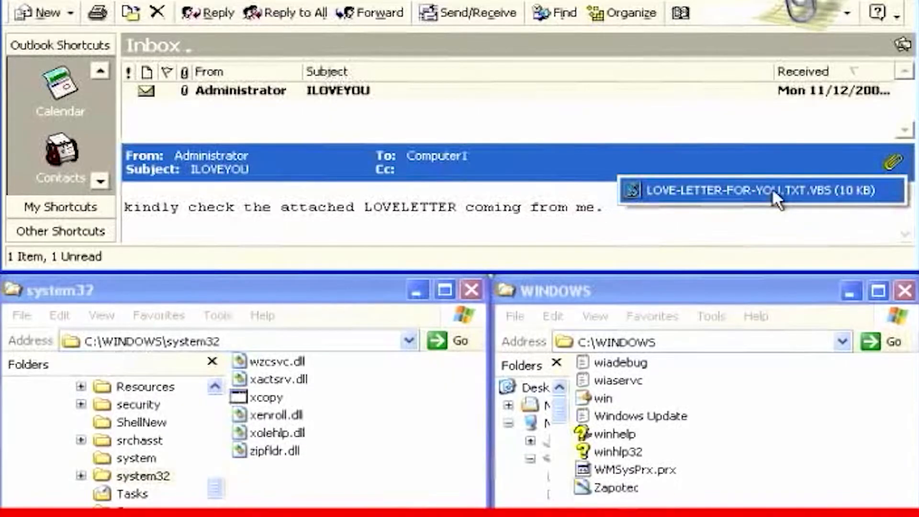
# - Launch the LOVE-LETTER-FOR-YOU.TXT.VBS attachment from the ILOVEYOU email
pyautogui.doubleClick(756, 190)
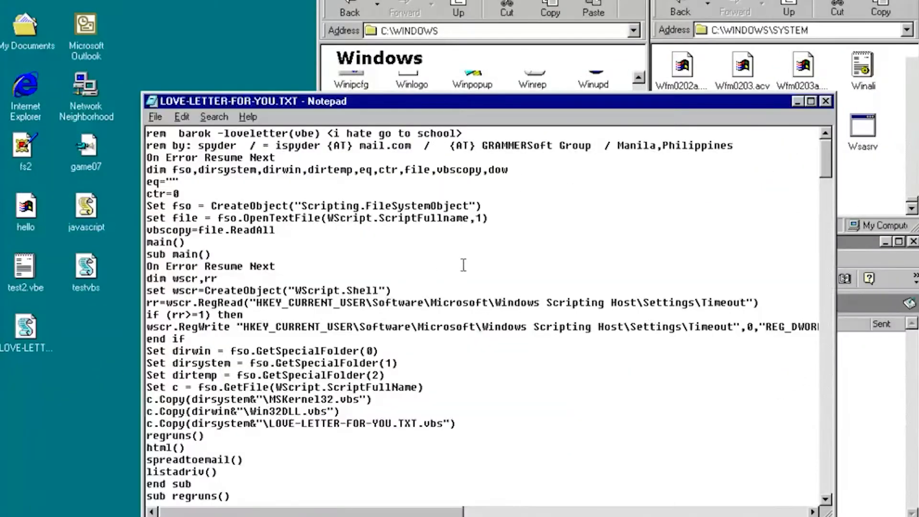
pyautogui.moveTo(268, 430)
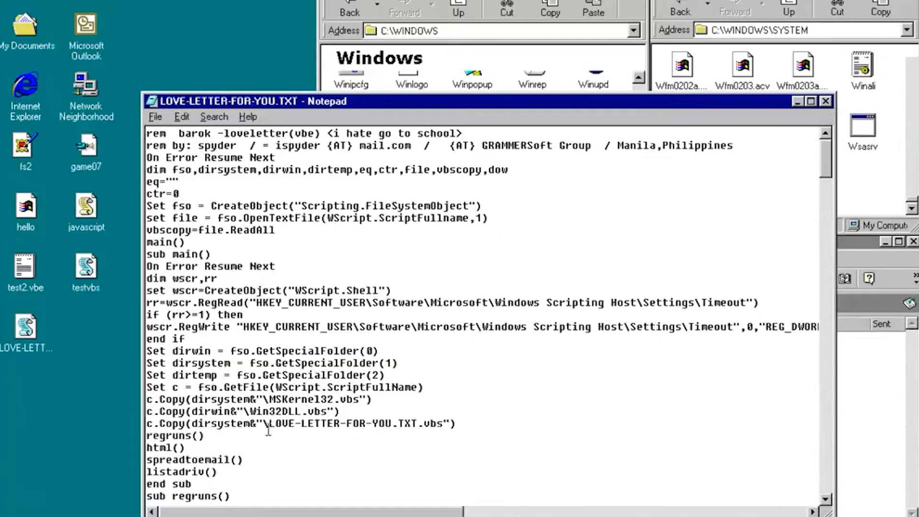